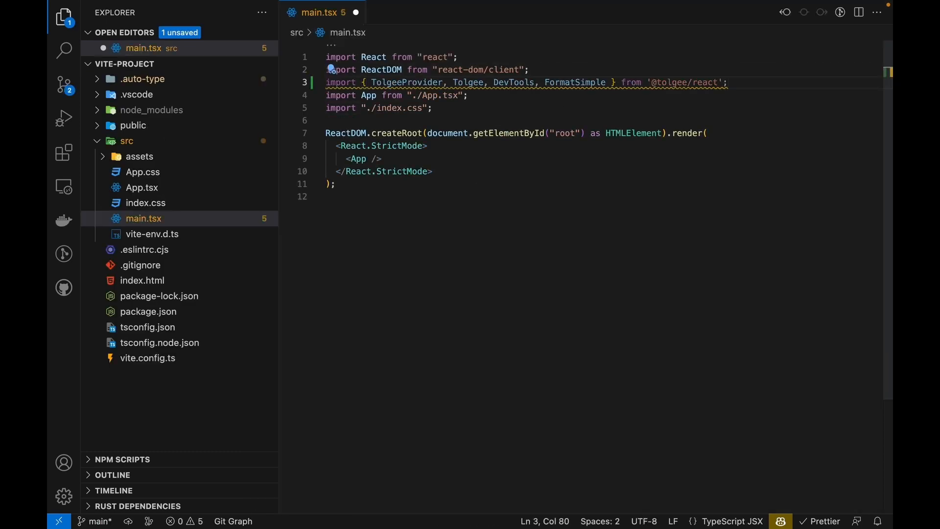
Declare const tolgee = Tolgee() in main.tsx below the Tolgee imports.
{"action": "type", "text": "const tolgee = Tolgee()"}
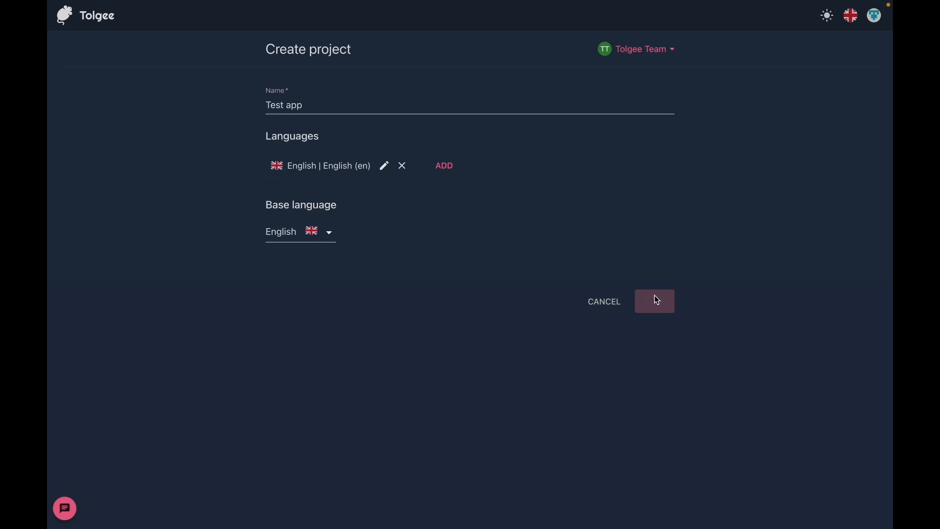
Create the Test app project, go to its Integrate page and generate a new API key.
{"action": "left_click", "coordinate": [654, 301]}
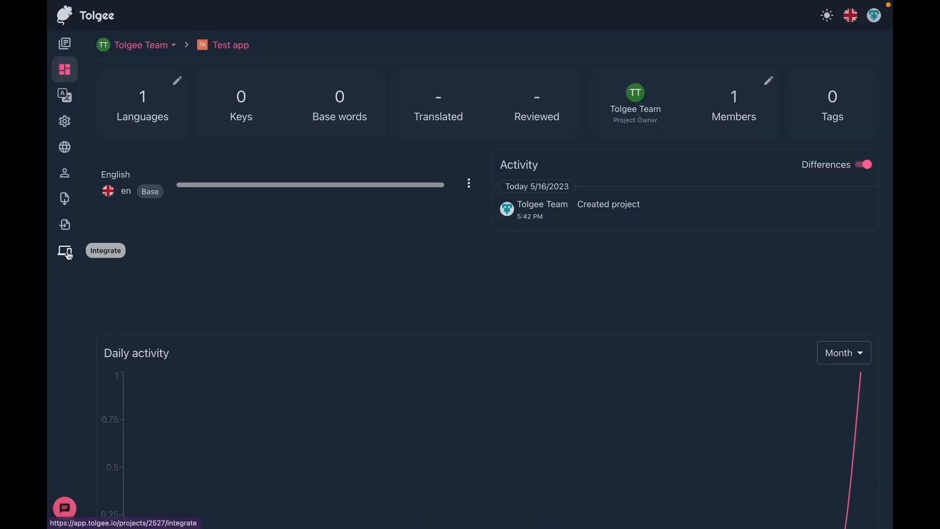
{"action": "left_click", "coordinate": [65, 250]}
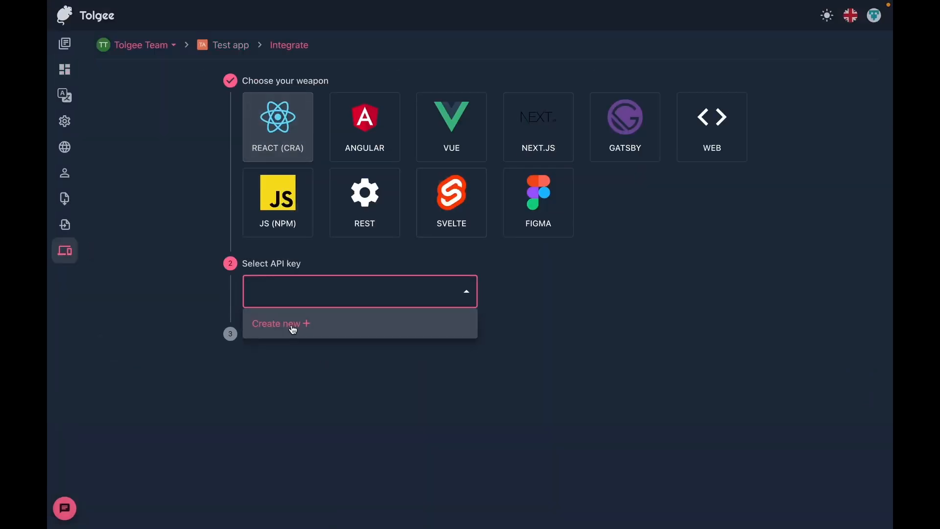
{"action": "left_click", "coordinate": [280, 323]}
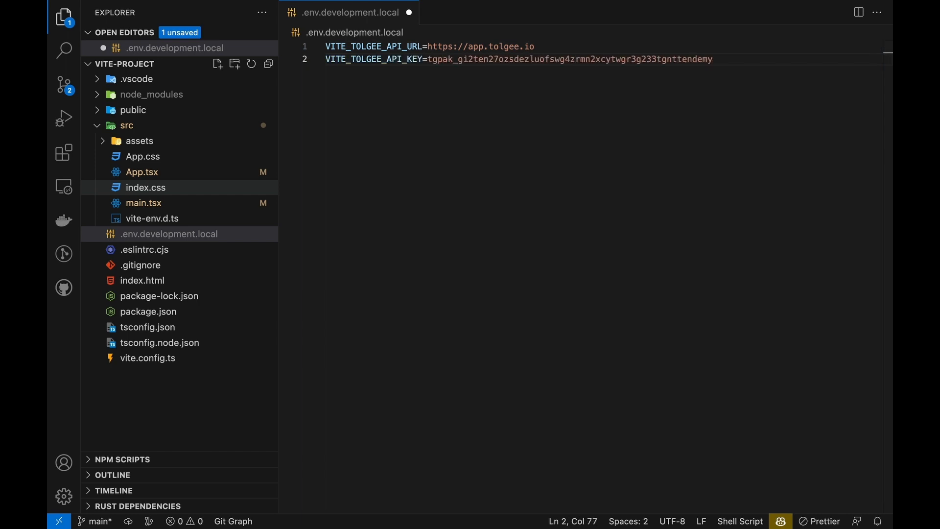
In App.tsx render the title via t('app-title') and start wrapping the counter in t('app-...').
{"action": "left_click", "coordinate": [142, 172]}
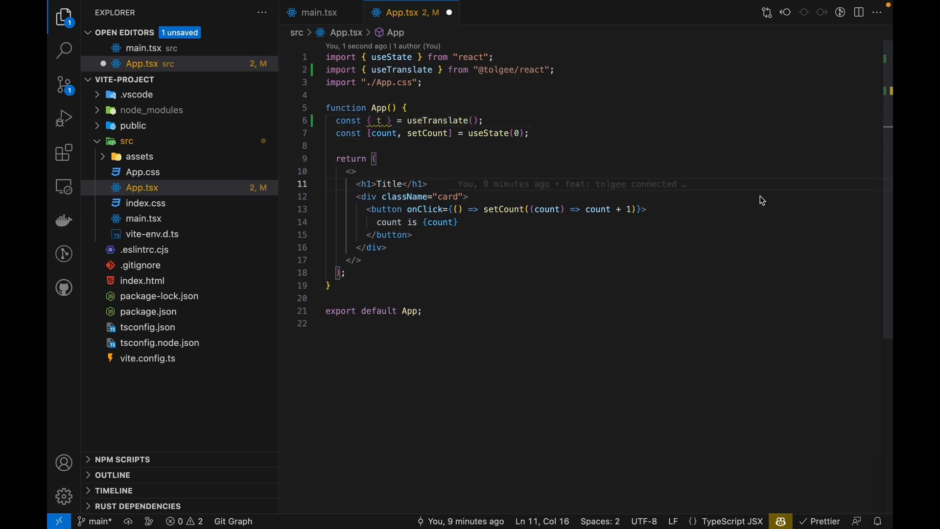
{"action": "type", "text": "{t('app-title')}"}
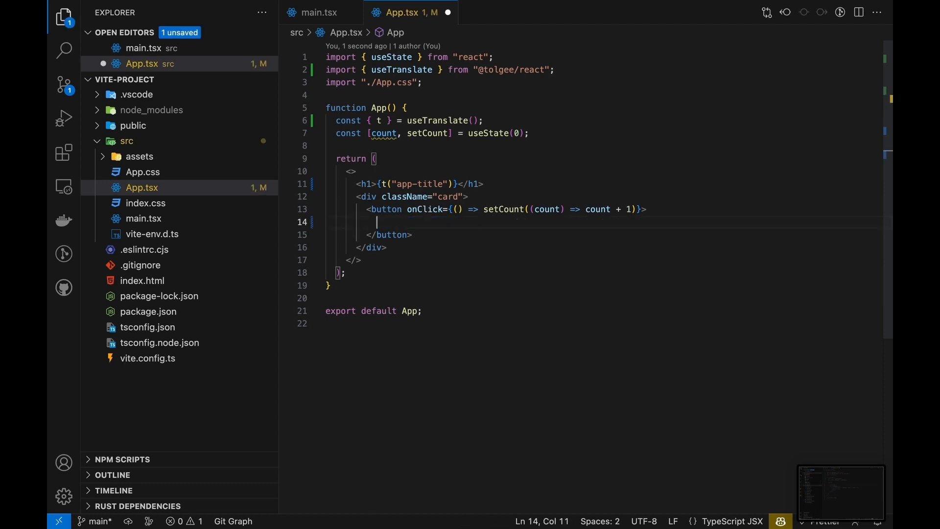
{"action": "type", "text": "{t('app-"}
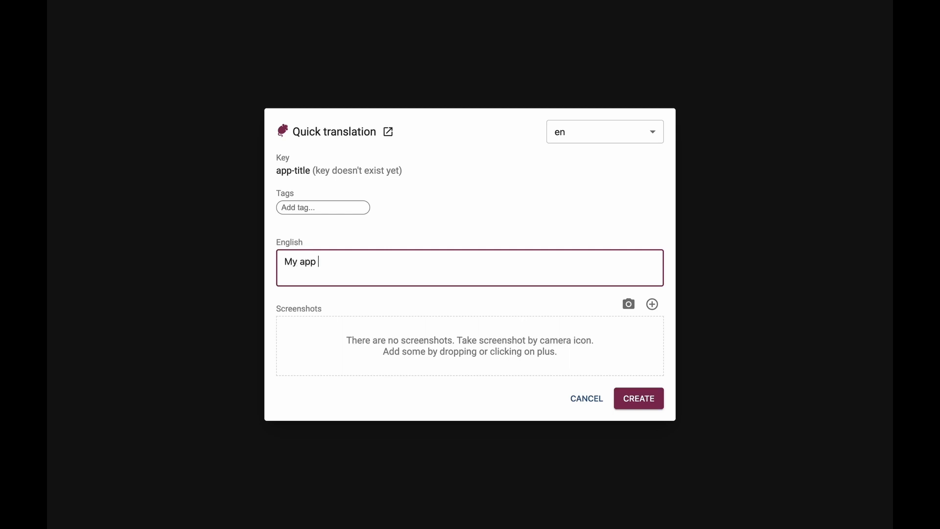
Save app-title, then create app-counter with English text 'Number is {count}' and a screenshot.
{"action": "left_click", "coordinate": [638, 398]}
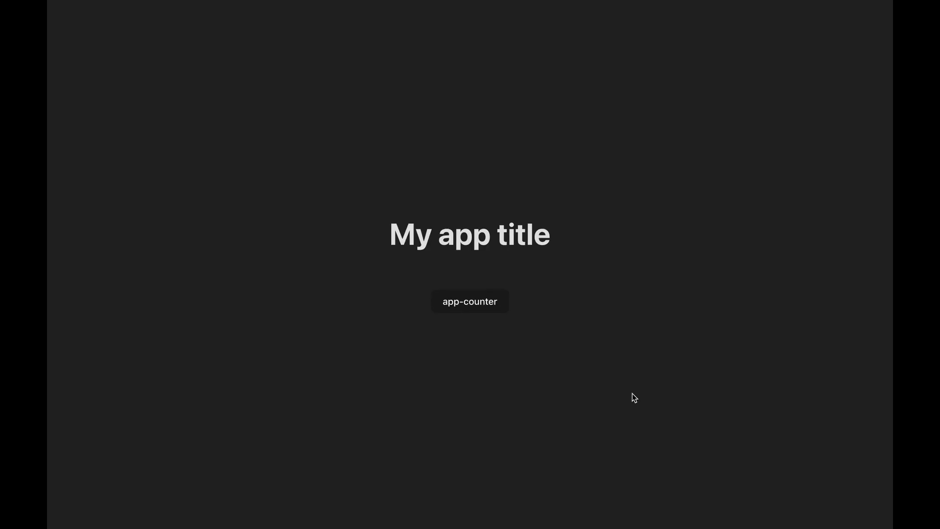
{"action": "left_click", "coordinate": [469, 301]}
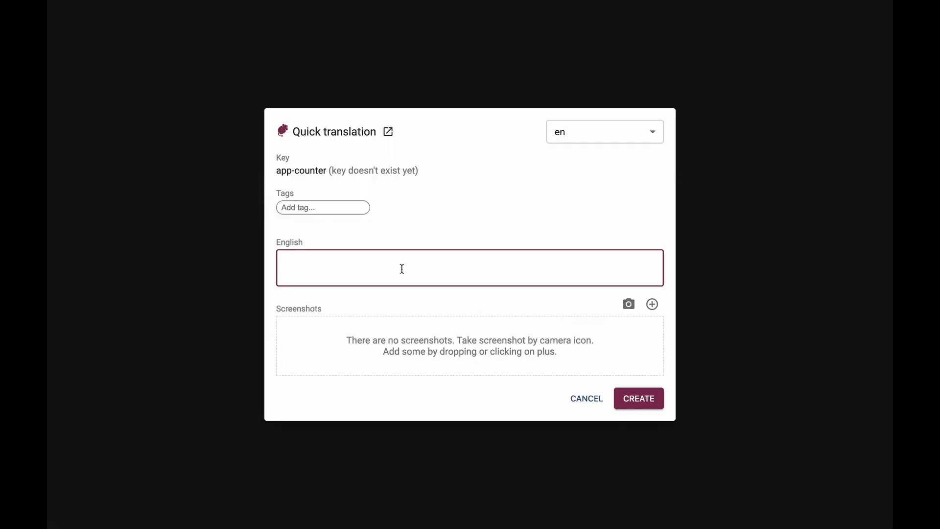
{"action": "type", "text": "Number i"}
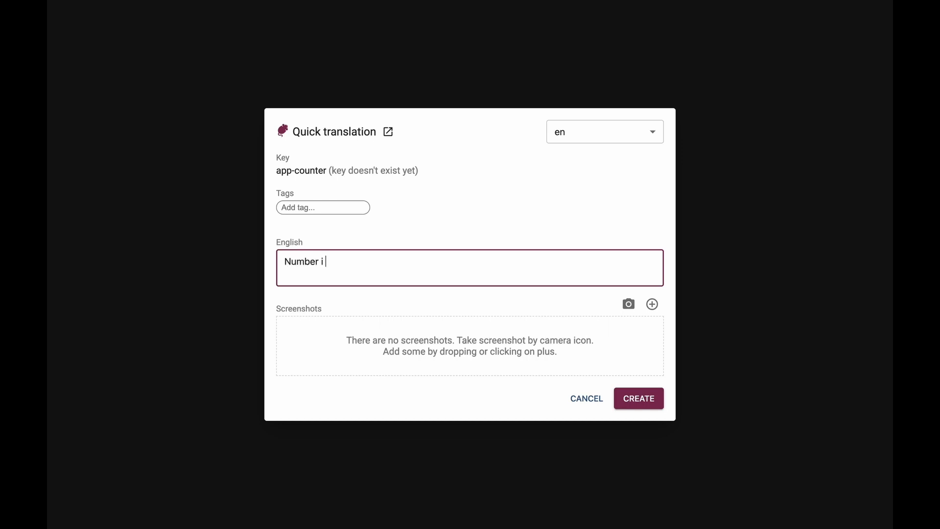
{"action": "type", "text": "s {count}"}
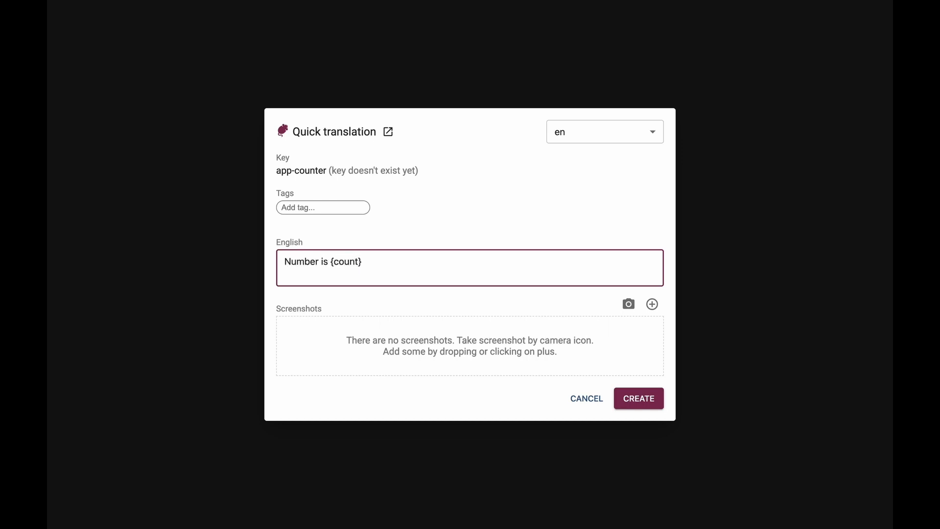
{"action": "left_click", "coordinate": [652, 303]}
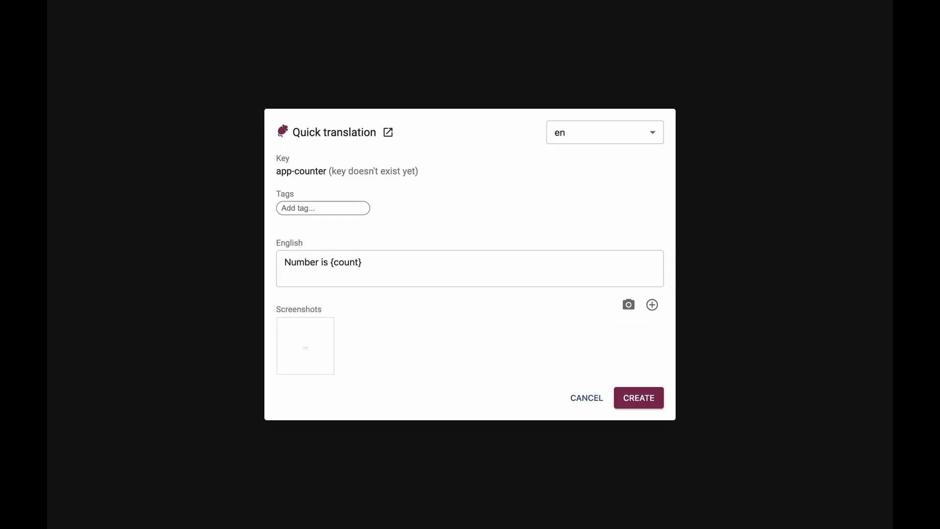
{"action": "left_click", "coordinate": [637, 397]}
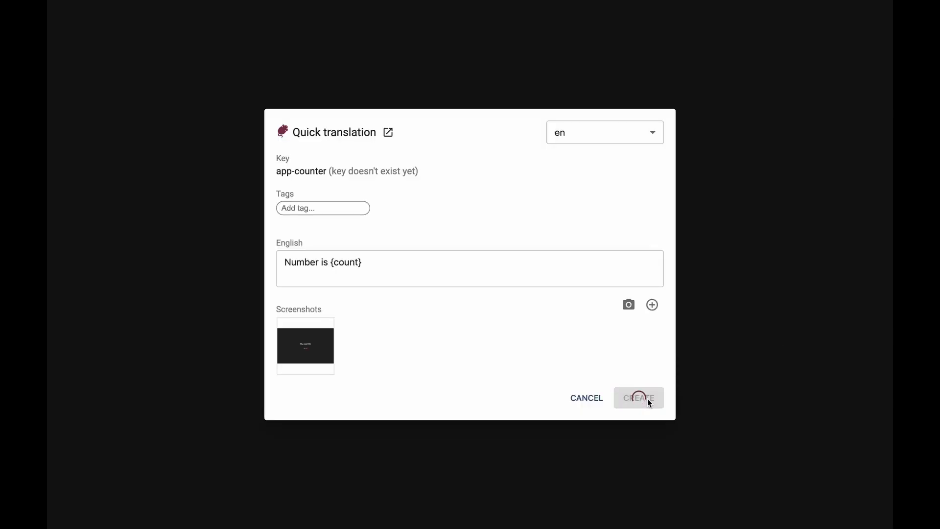
{"action": "left_click", "coordinate": [637, 398]}
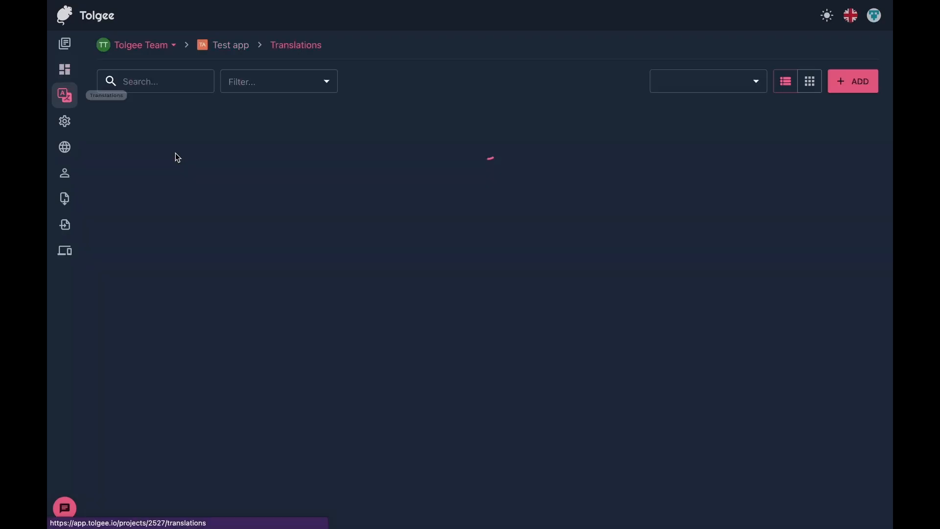
Show en and es columns and save Spanish texts 'El número es {count}' and 'Título de mi aplicación'.
{"action": "left_click", "coordinate": [707, 81]}
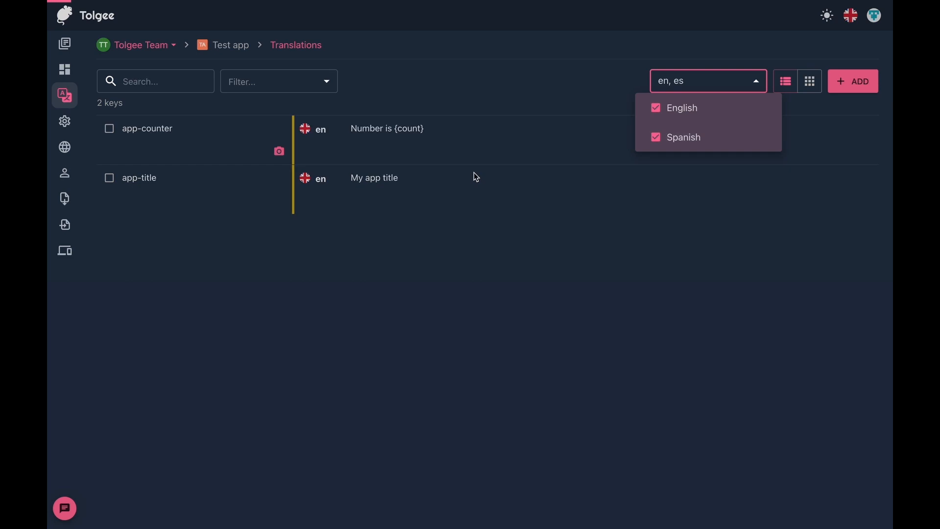
{"action": "left_click", "coordinate": [479, 171]}
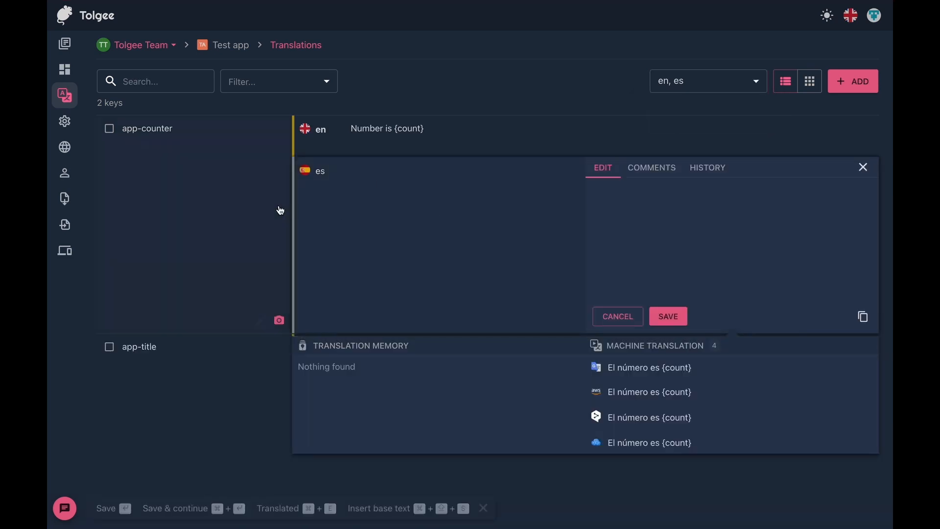
{"action": "left_click", "coordinate": [278, 320]}
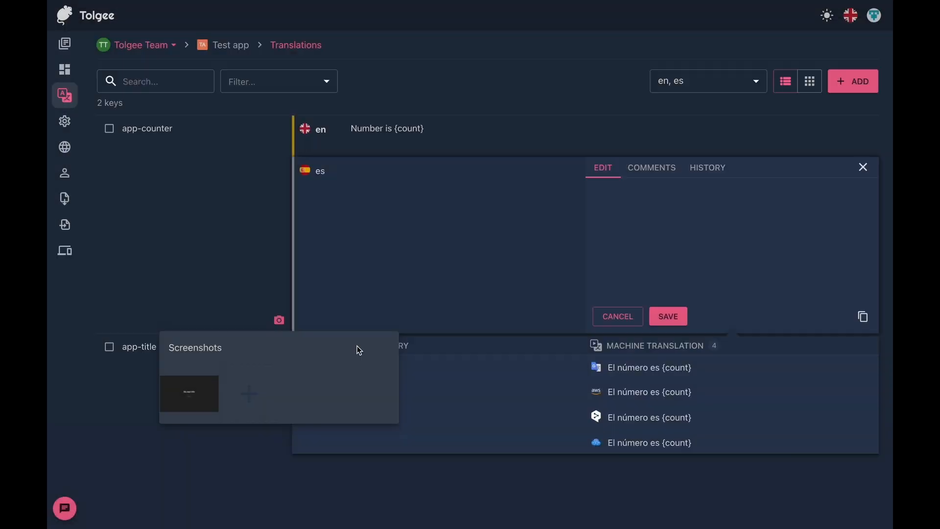
{"action": "left_click", "coordinate": [666, 316]}
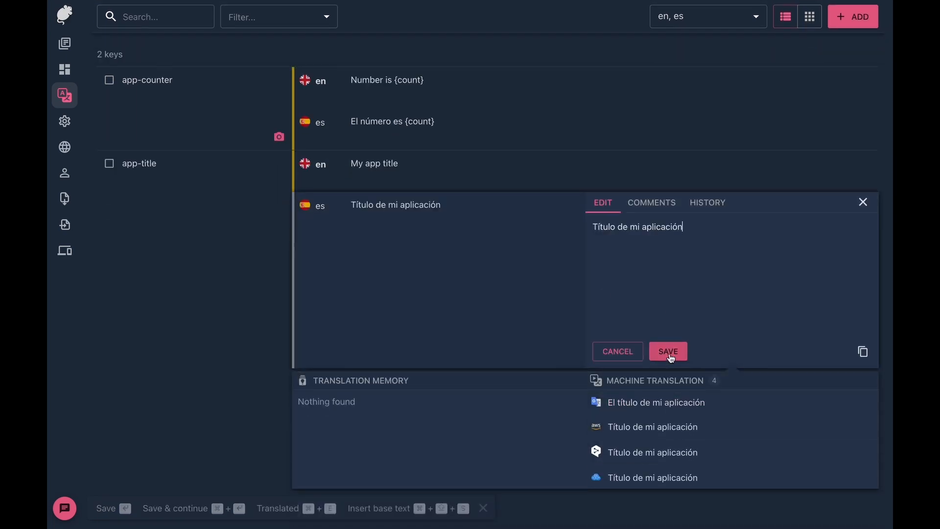
{"action": "left_click", "coordinate": [668, 350]}
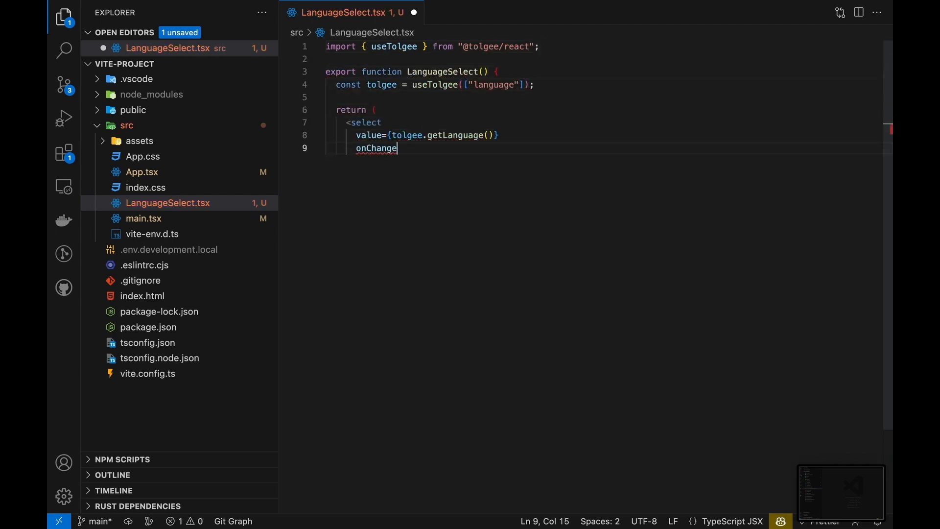
Write LanguageSelect.tsx returning a select bound to tolgee.getLanguage() with an onChange handler.
{"action": "left_click", "coordinate": [142, 172]}
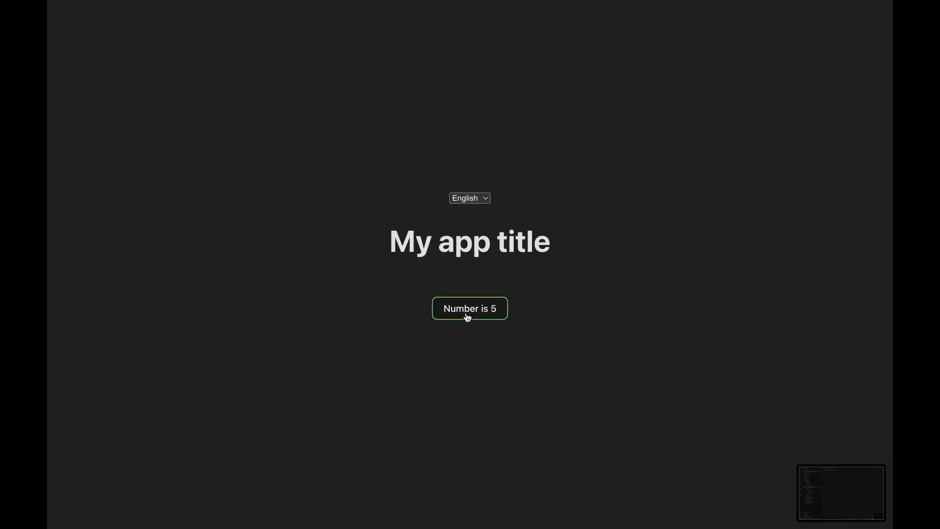
Click the counter in the running app to confirm the translated text still counts up.
{"action": "left_click", "coordinate": [469, 309]}
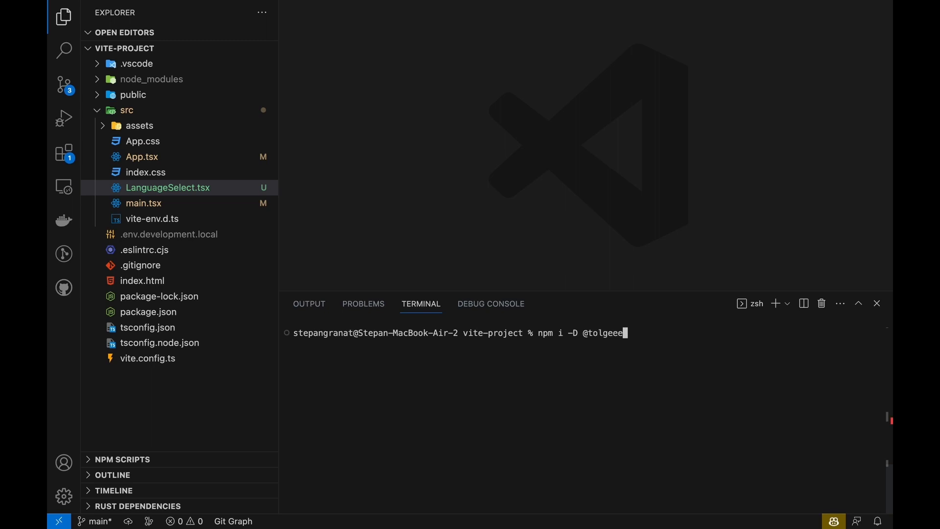
{"action": "key", "text": "Return"}
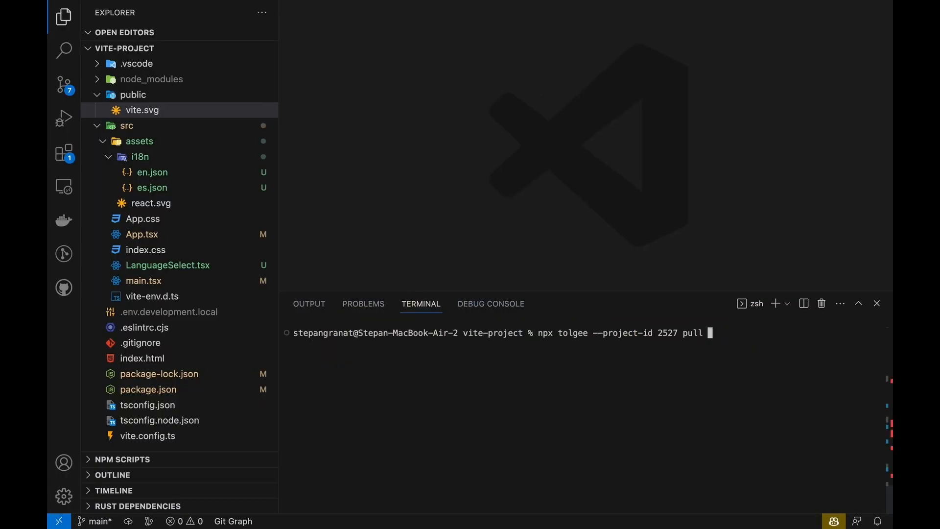
{"action": "type", "text": "public/i18n"}
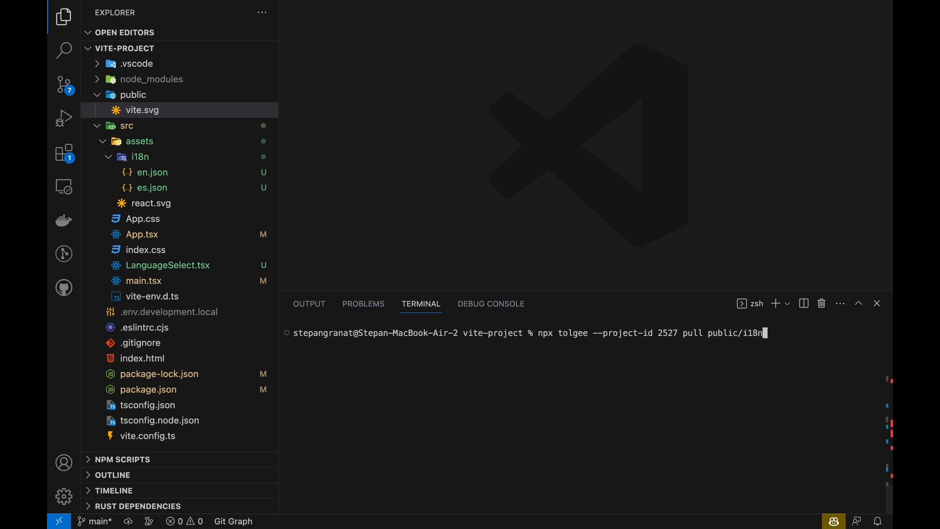